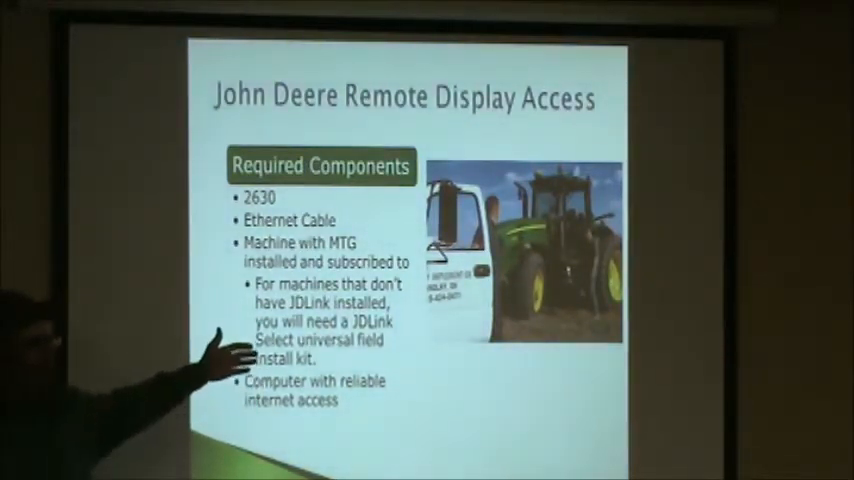
mouse_move(200, 360)
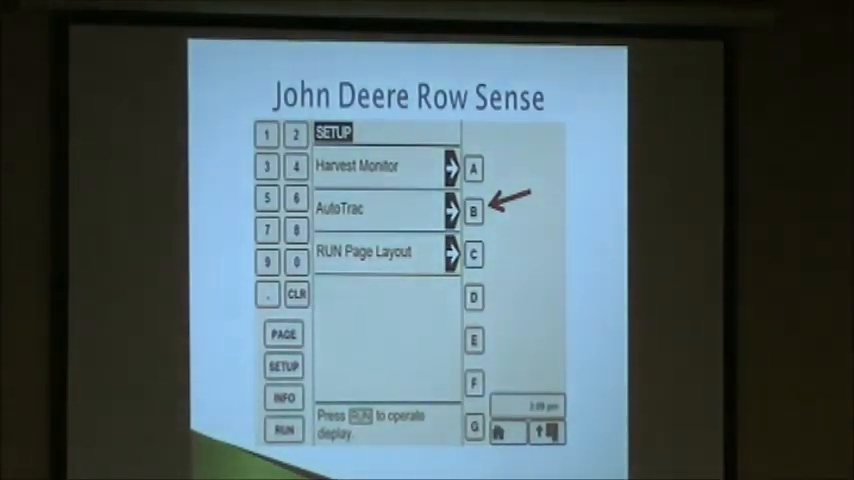
left_click(472, 210)
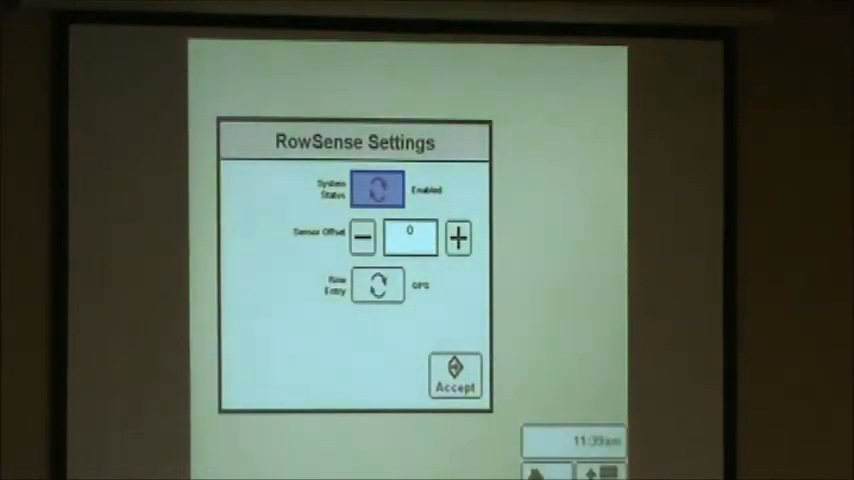
left_click(456, 375)
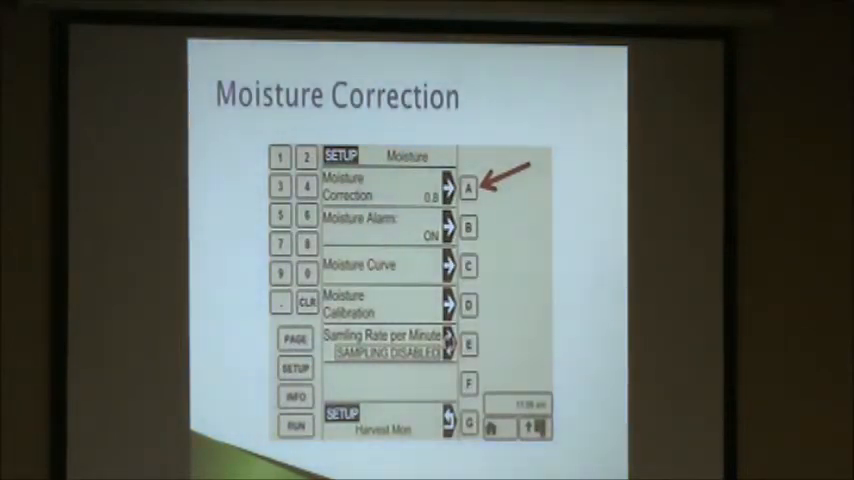
left_click(448, 188)
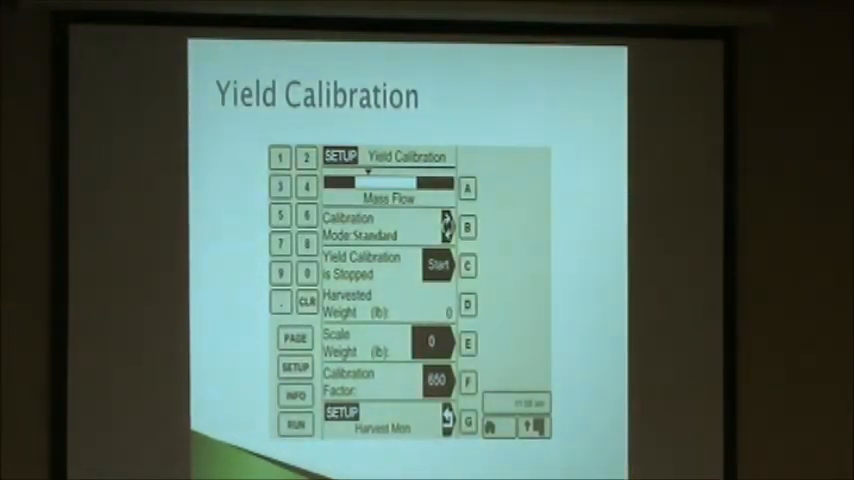
key("Right")
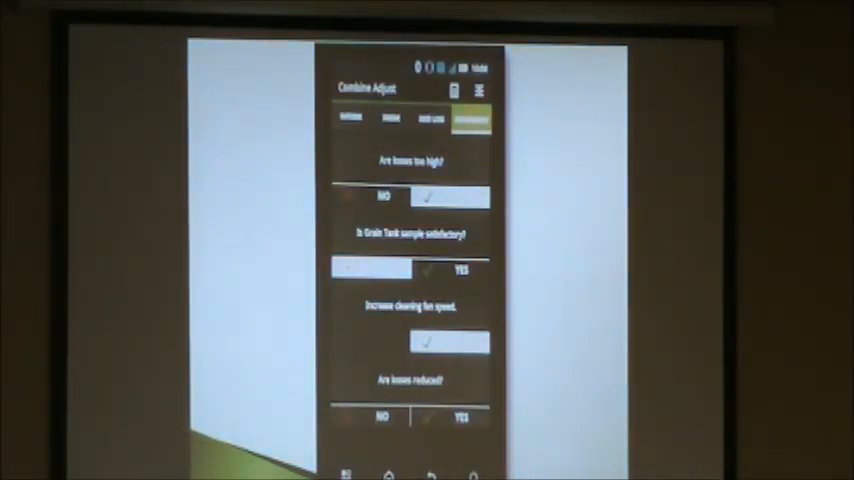
left_click(430, 417)
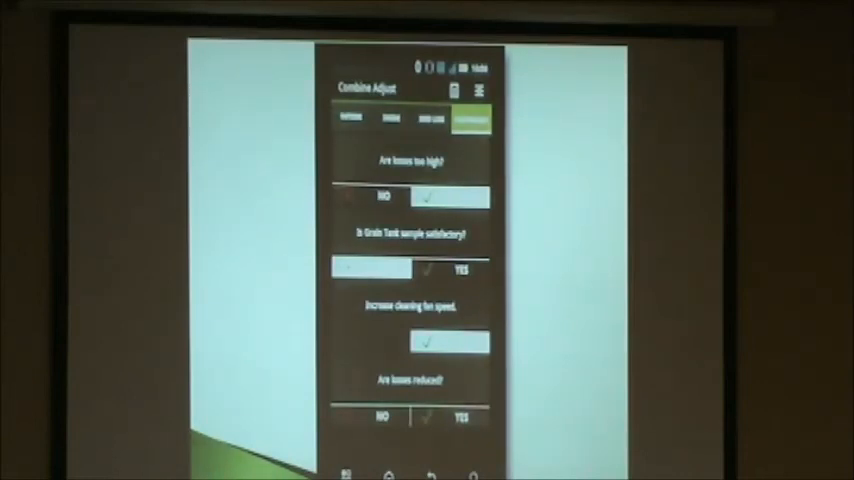